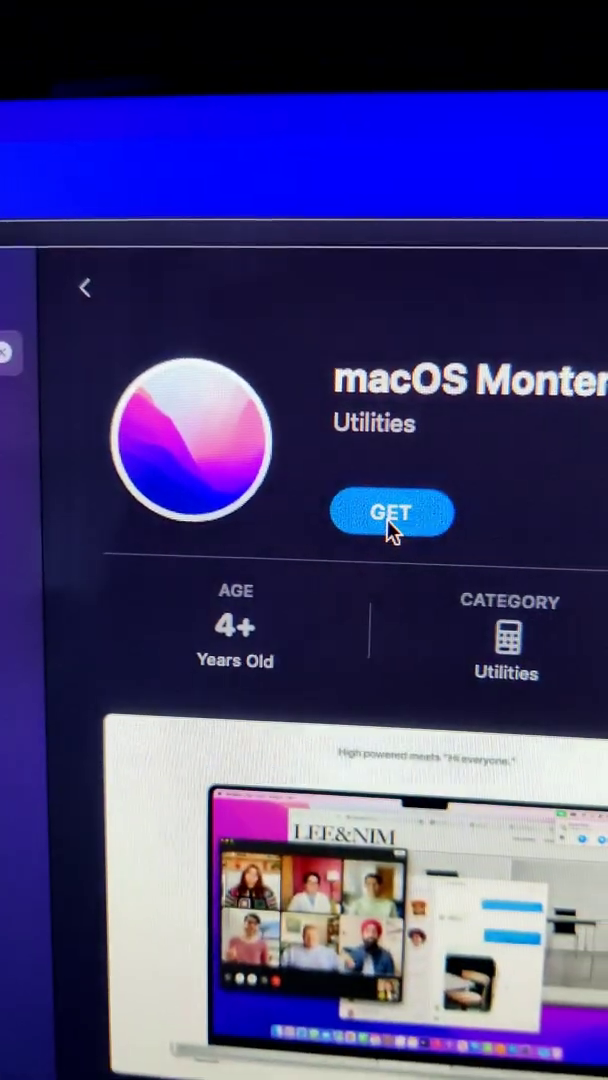
- Get macOS Monterey from its App Store page to download the installer
{"action": "left_click", "coordinate": [393, 512]}
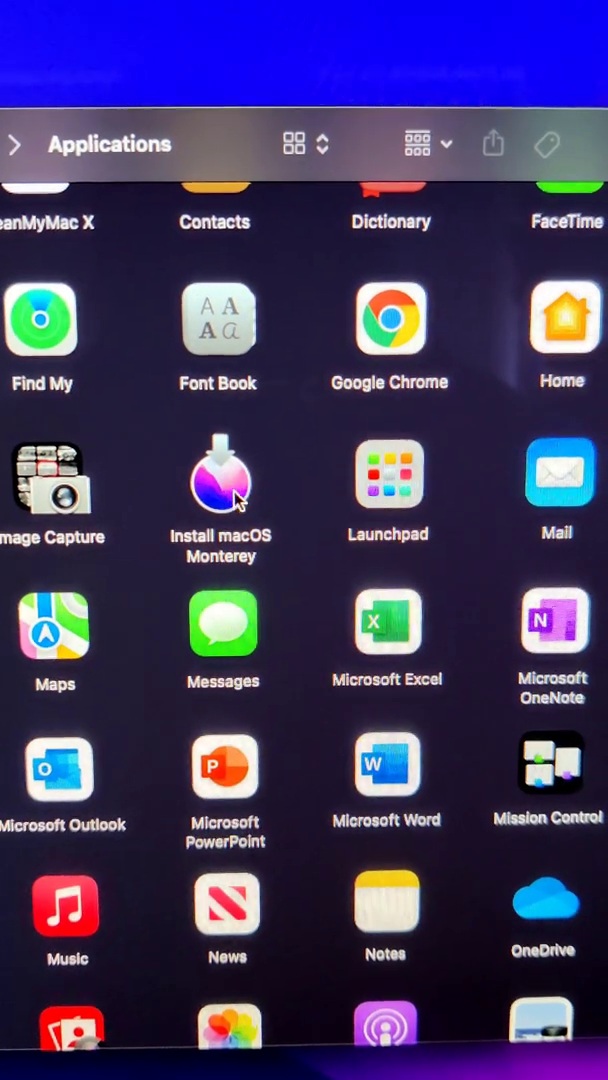
- Show Package Contents of Install macOS Monterey and open its Contents folder
{"action": "right_click", "coordinate": [220, 480]}
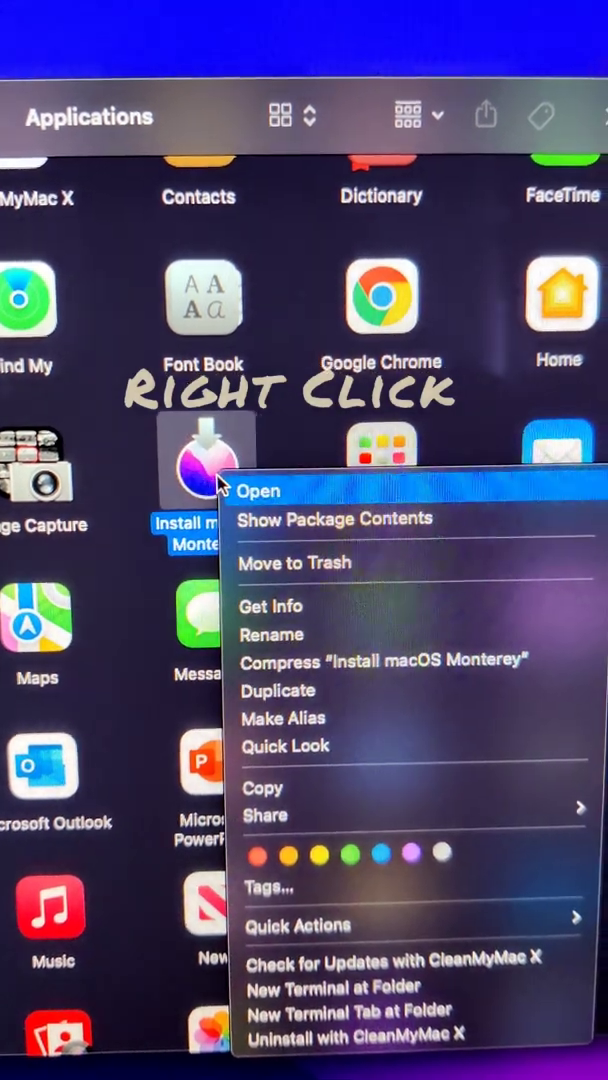
{"action": "left_click", "coordinate": [258, 490]}
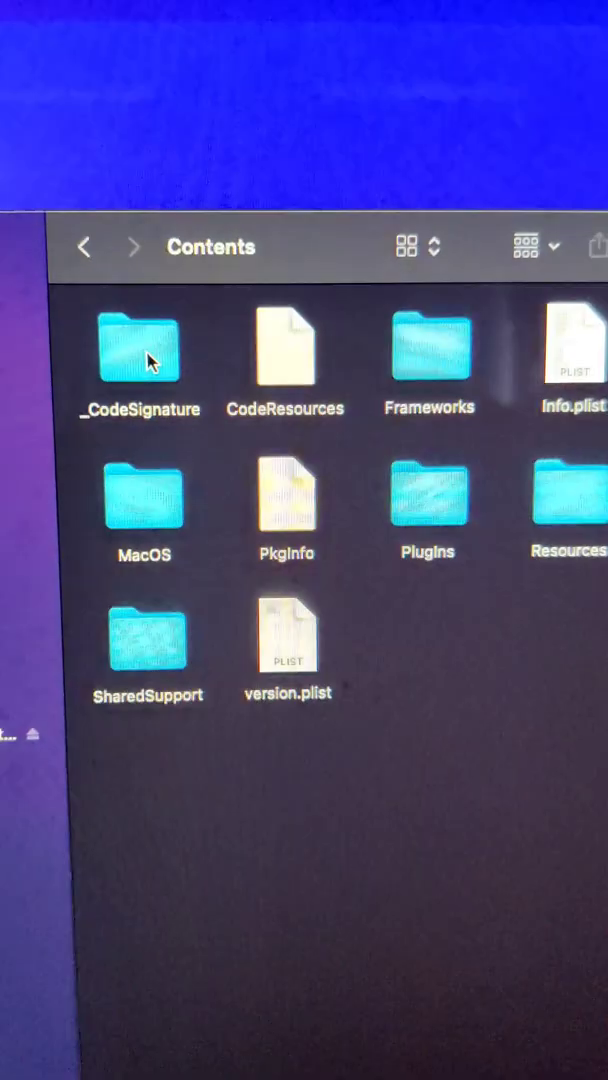
{"action": "double_click", "coordinate": [567, 500]}
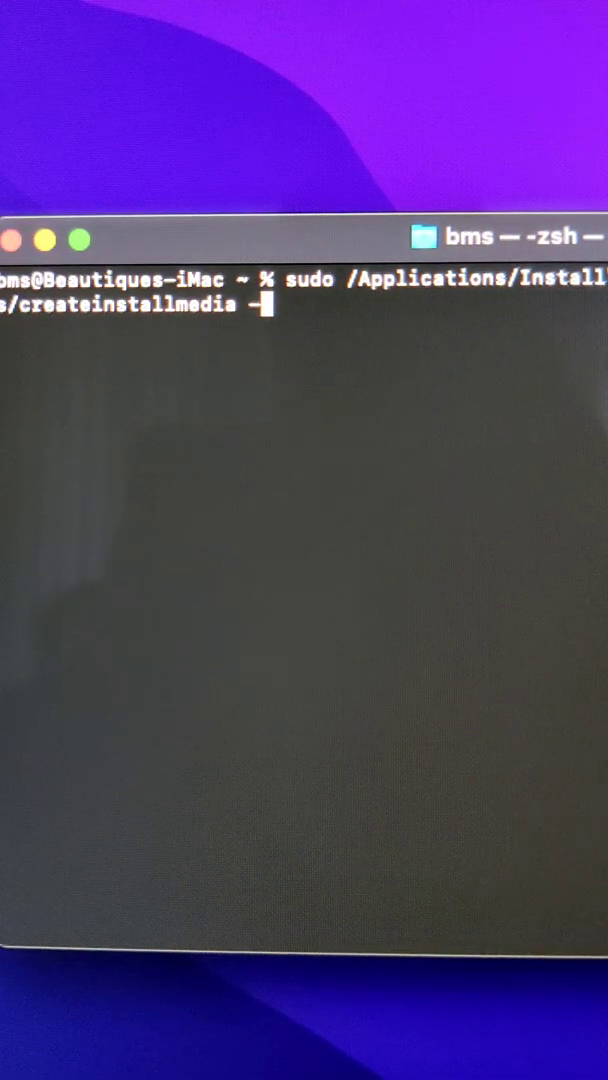
- Append --volume to the createinstallmedia command and select Disk Utility in Utilities
{"action": "type", "text": "-vol"}
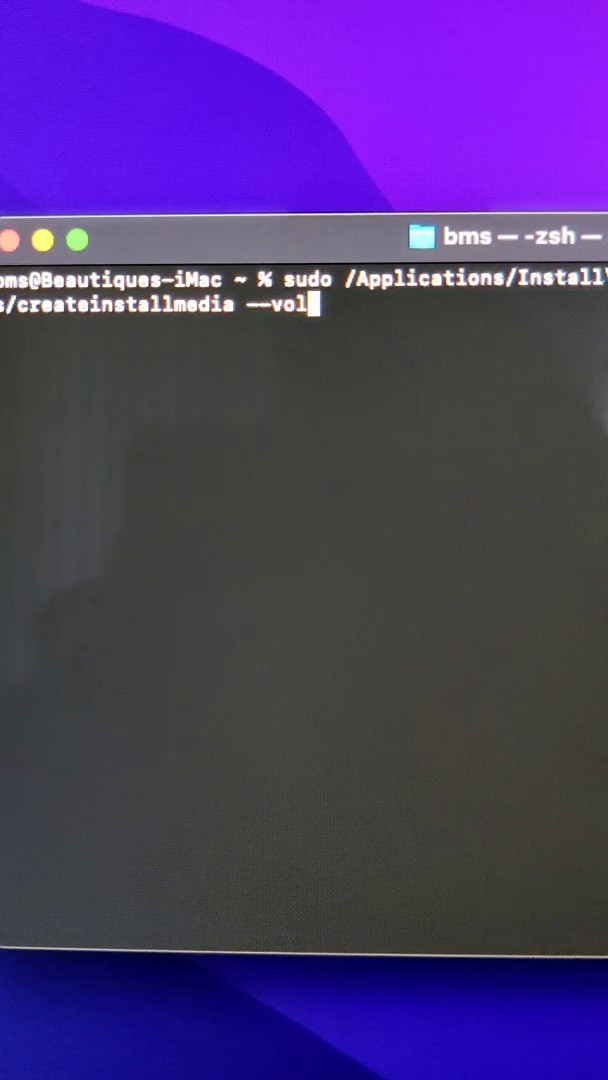
{"action": "type", "text": "ume"}
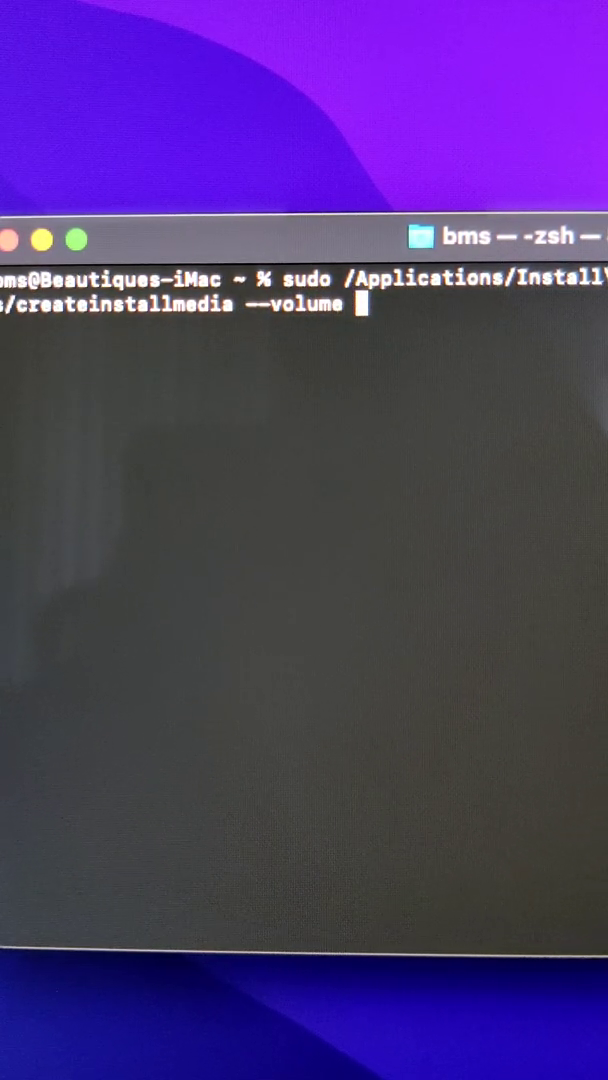
{"action": "left_click", "coordinate": [268, 251]}
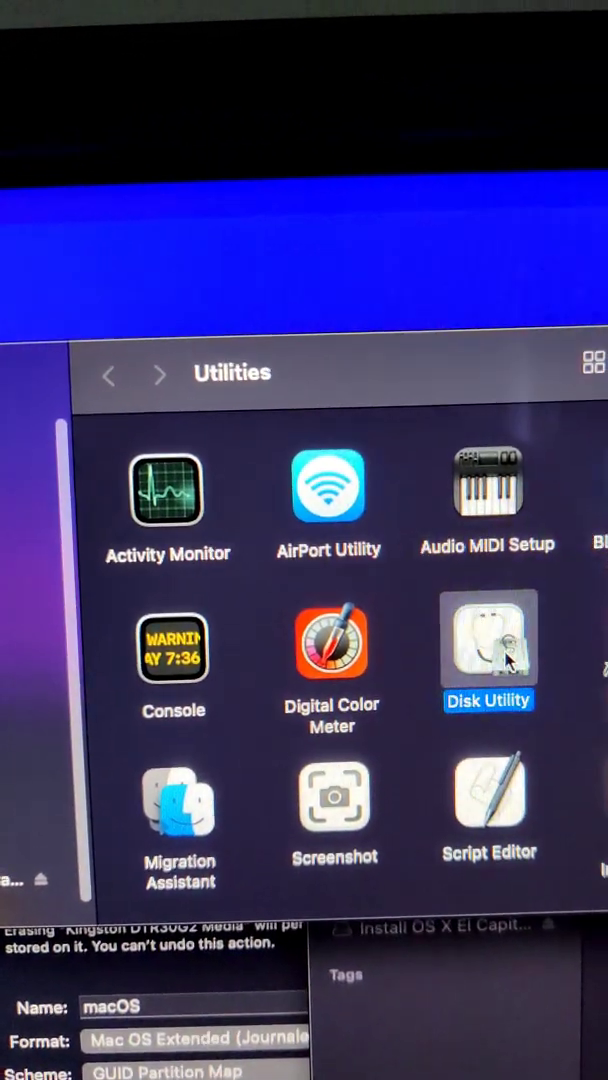
- Launch Disk Utility from the Utilities folder
{"action": "double_click", "coordinate": [488, 646]}
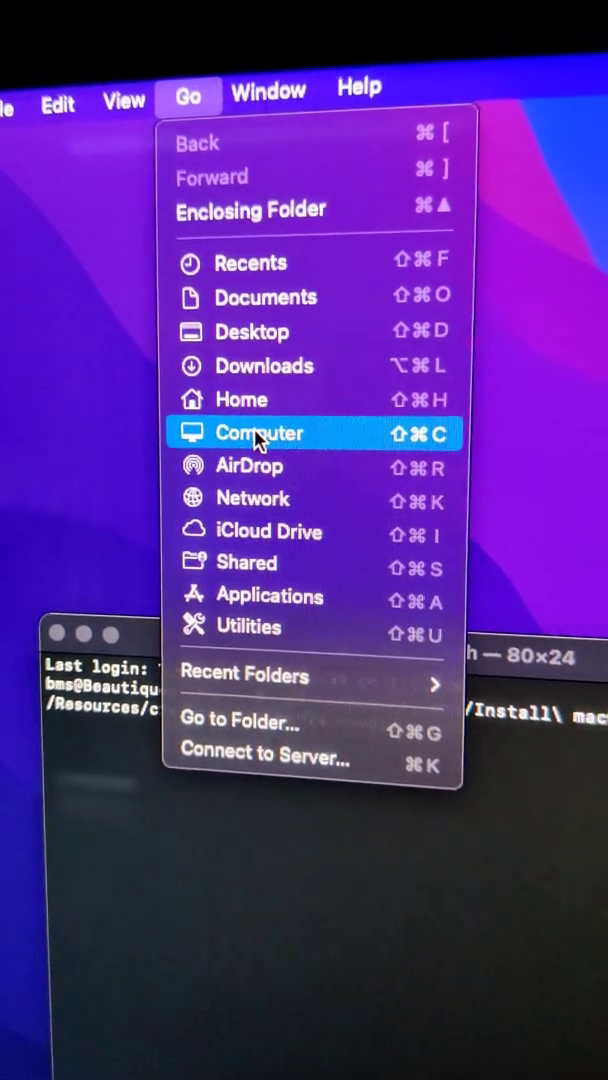
- Go to the Computer location in Finder to reach the macOS 1 volume
{"action": "left_click", "coordinate": [258, 432]}
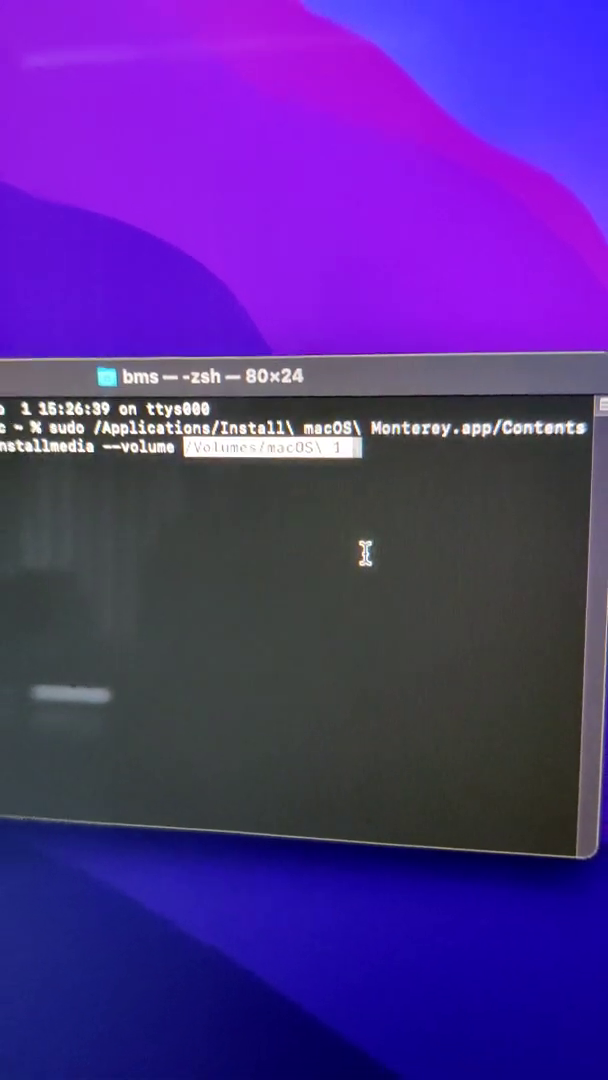
- Run createinstallmedia and answer y to erase the macOS 1 volume
{"action": "key", "text": "Return"}
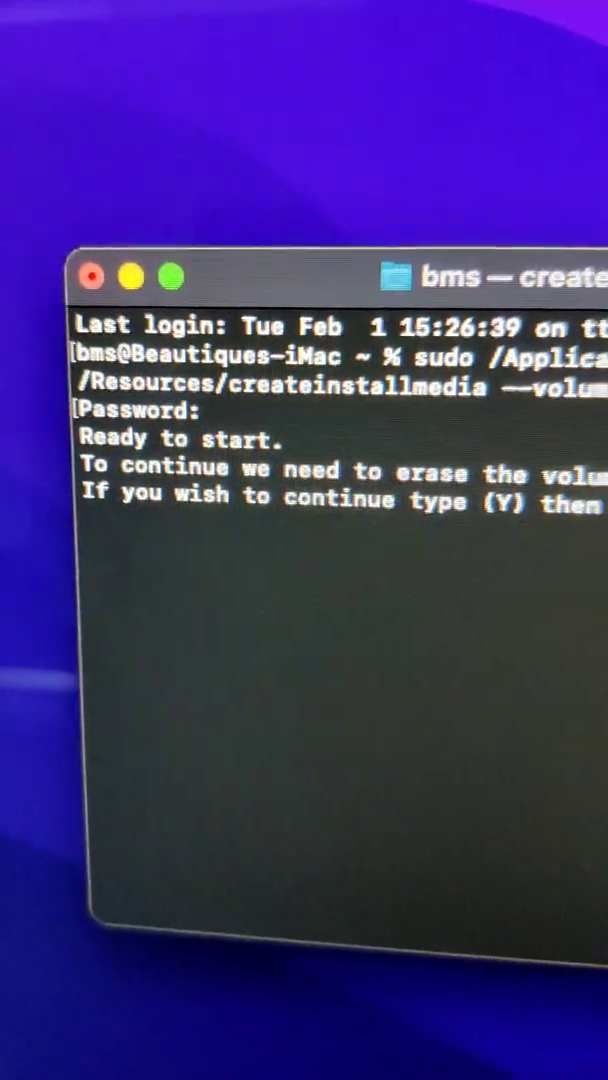
{"action": "type", "text": "y"}
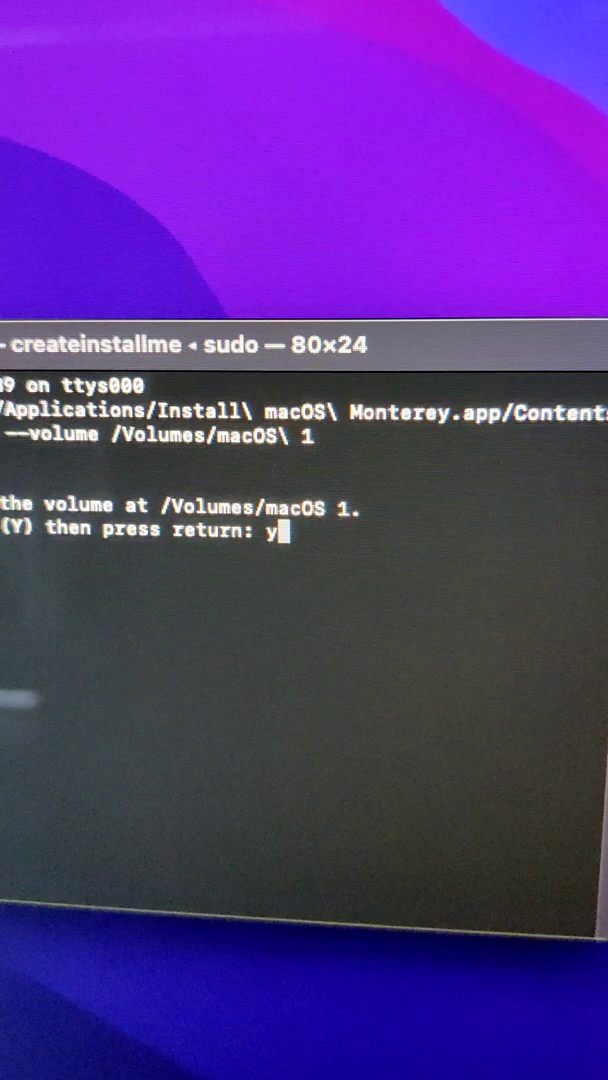
{"action": "key", "text": "return"}
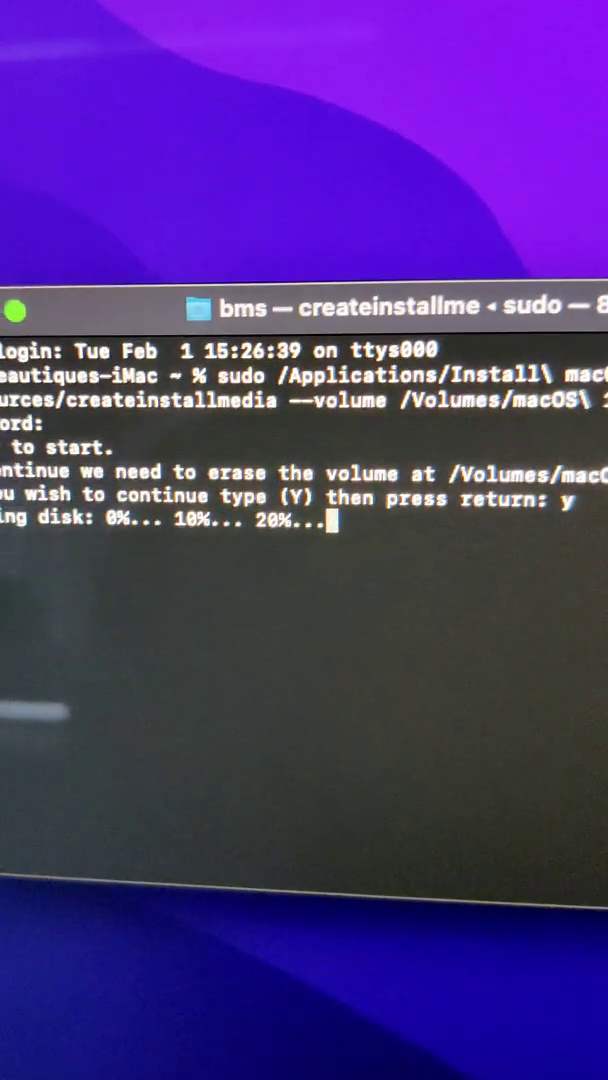